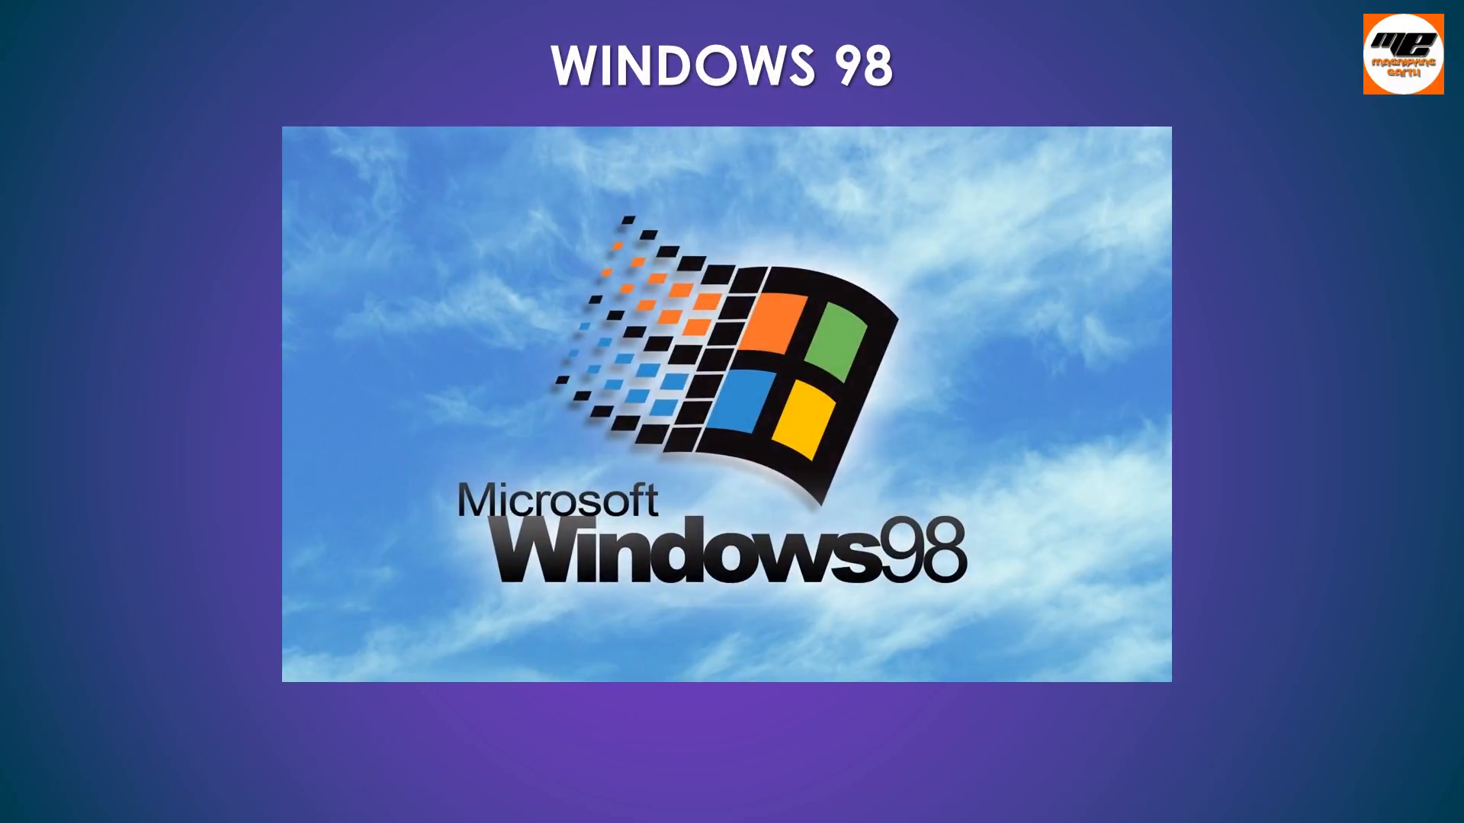
pyautogui.write('Released in June 1998, Windows 98')
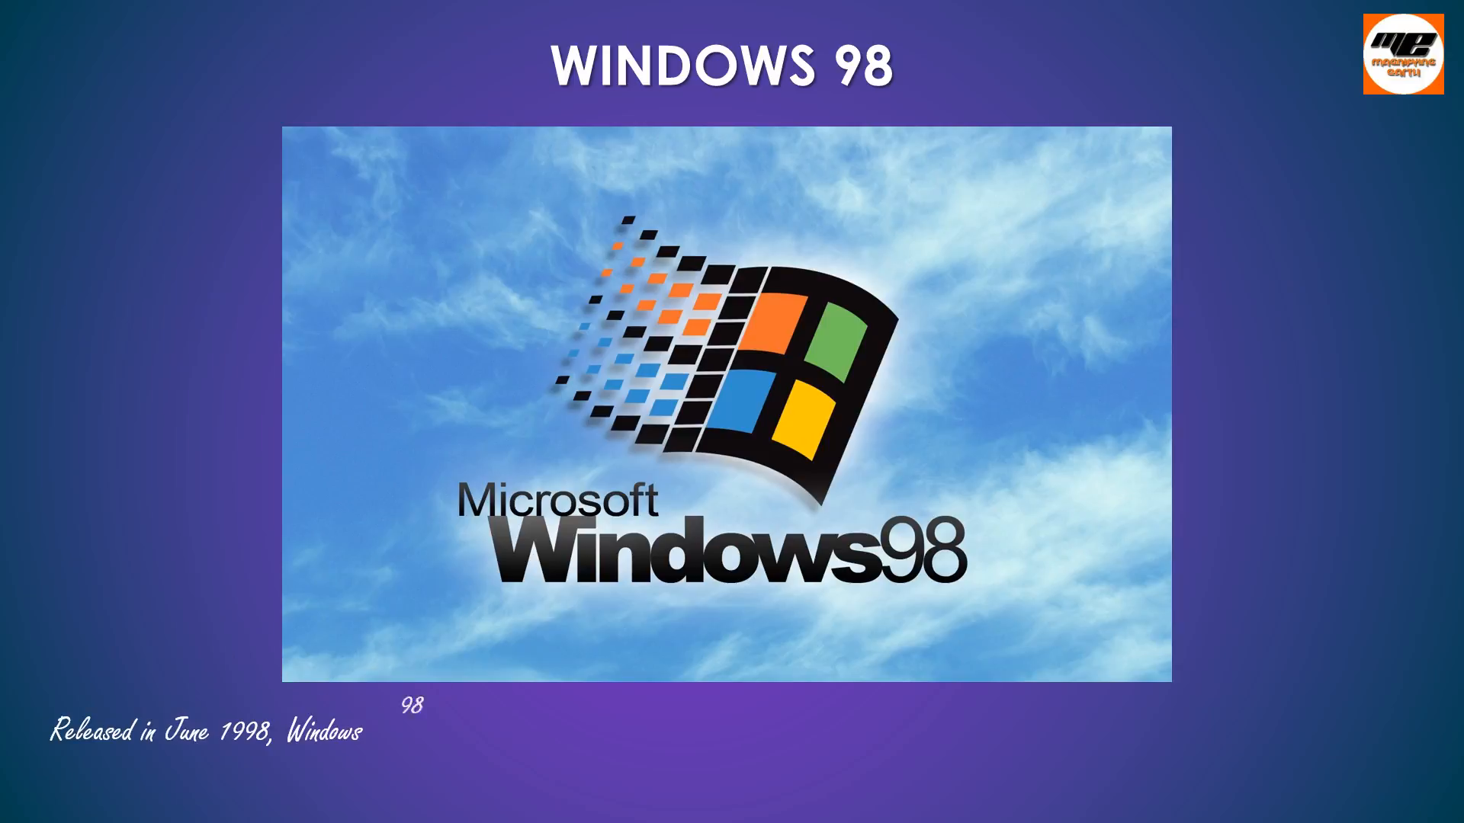